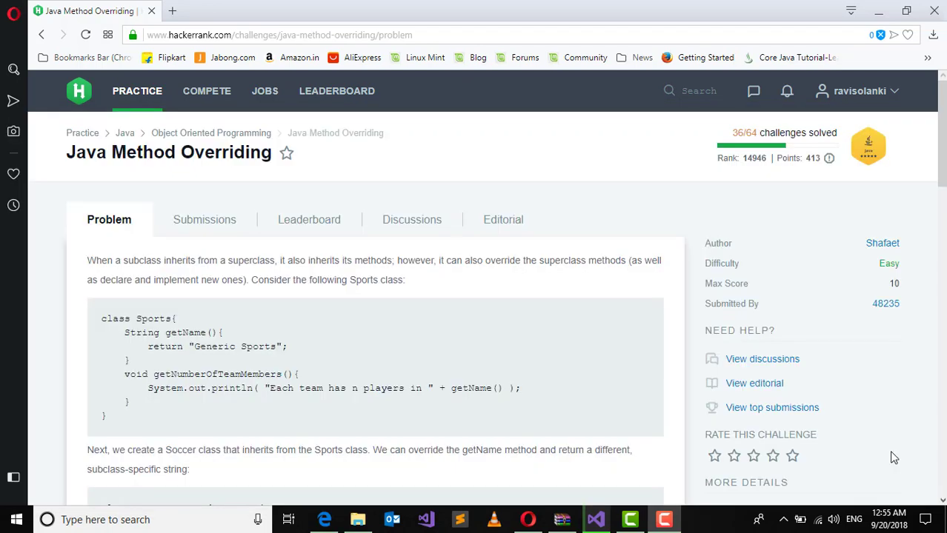
{"action": "mouse_move", "coordinate": [703, 493]}
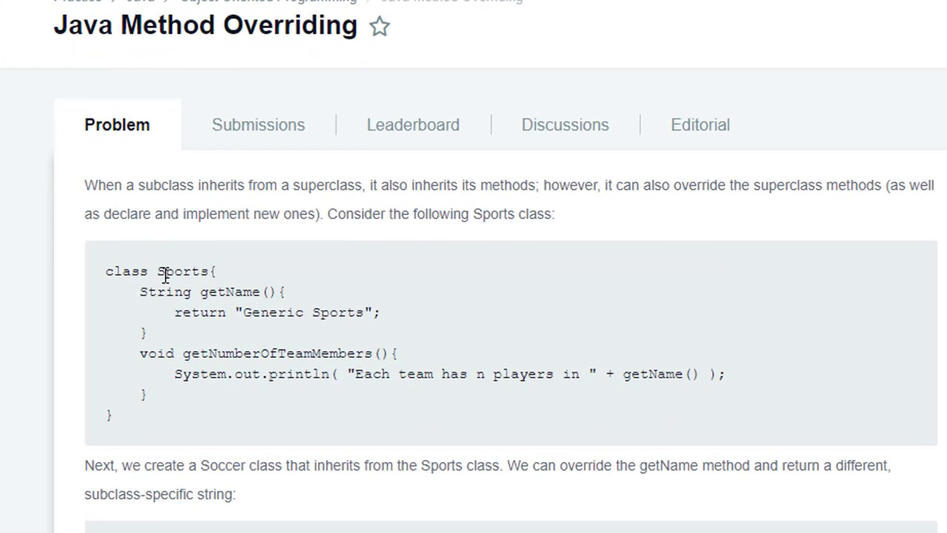
{"action": "mouse_move", "coordinate": [248, 358]}
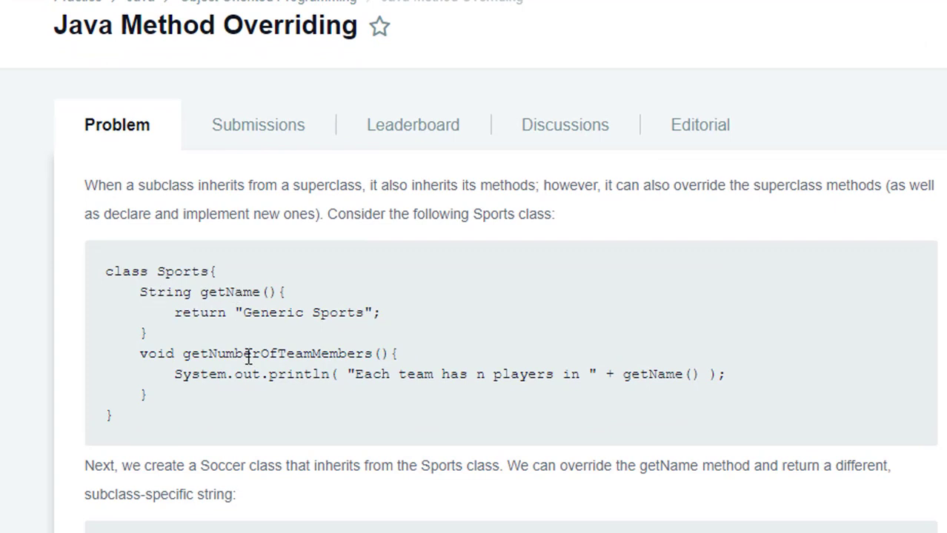
{"action": "mouse_move", "coordinate": [370, 353]}
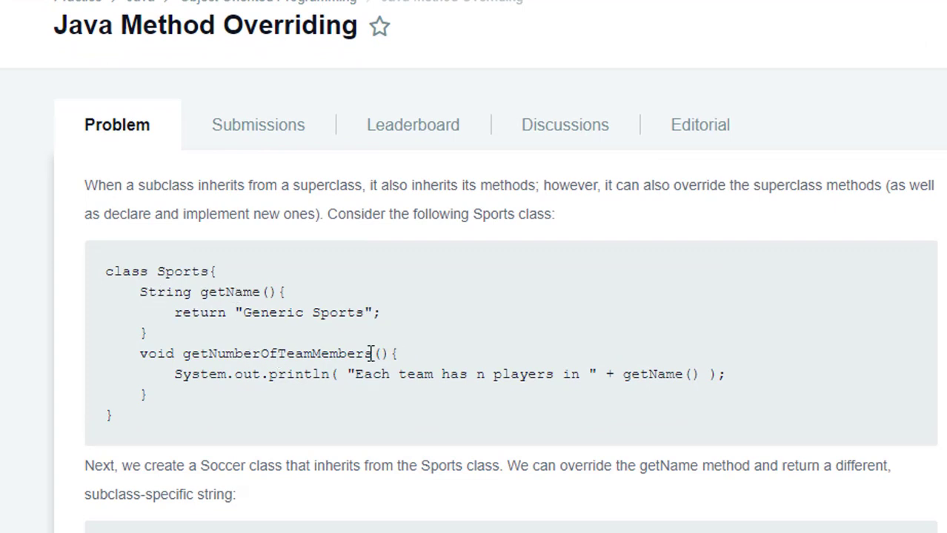
- Scroll through the challenge description down to the code editor
{"action": "scroll", "scroll_direction": "down", "scroll_amount": 3}
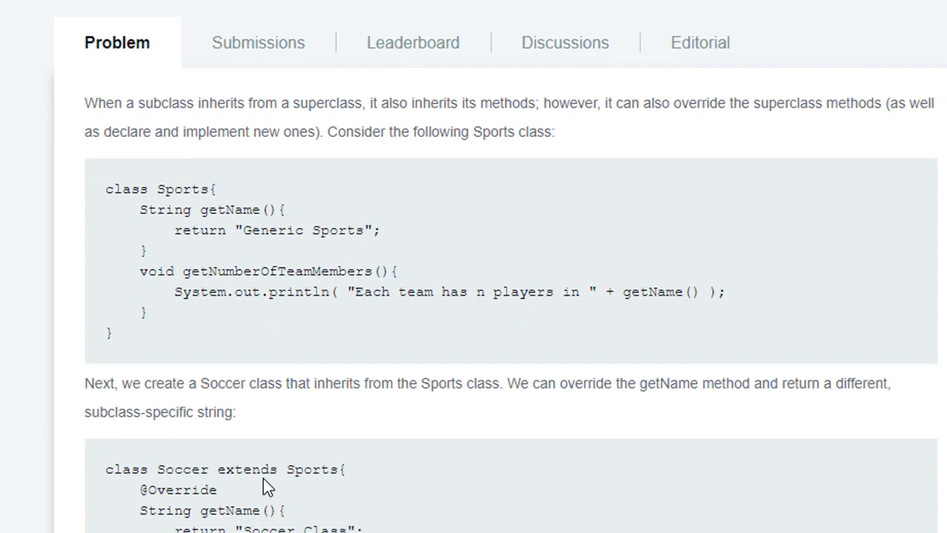
{"action": "scroll", "scroll_direction": "down", "scroll_amount": 3}
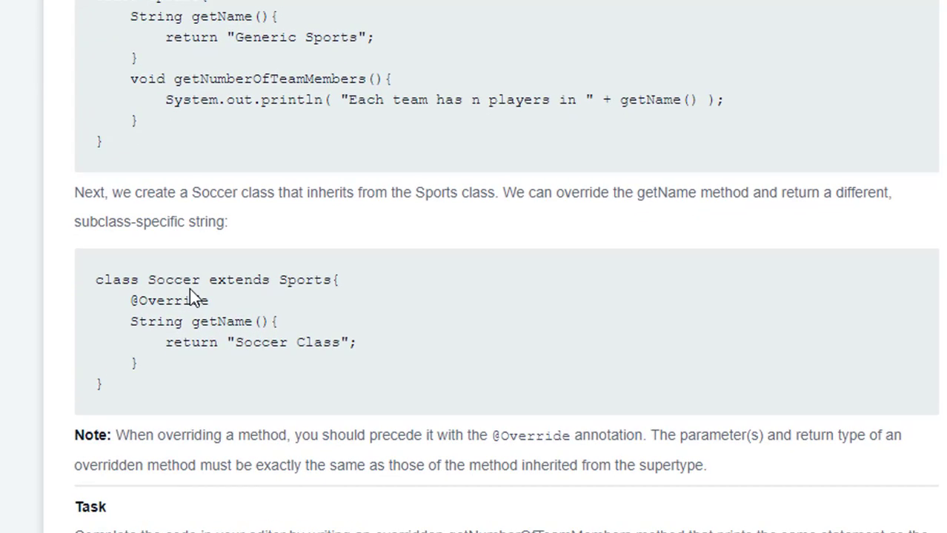
{"action": "scroll", "scroll_direction": "up", "scroll_amount": 3}
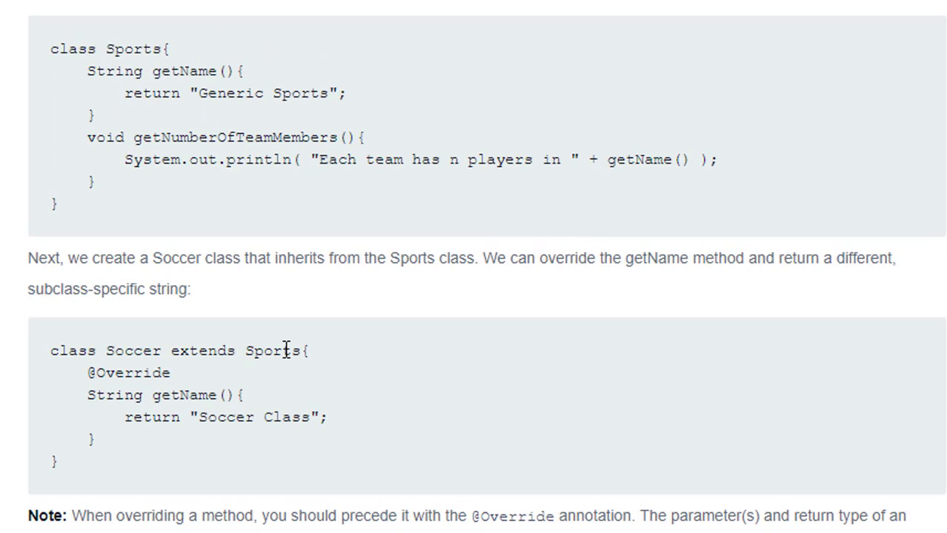
{"action": "mouse_move", "coordinate": [275, 370]}
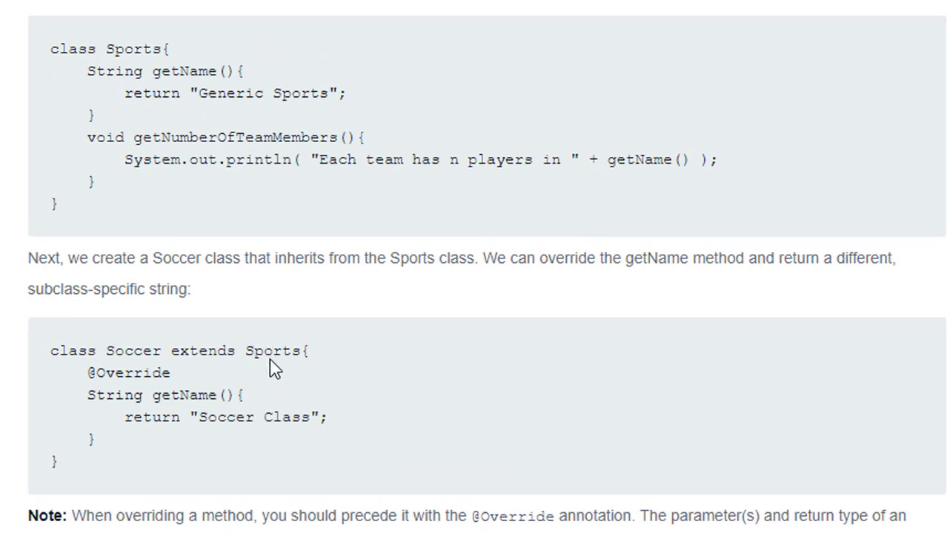
{"action": "mouse_move", "coordinate": [206, 69]}
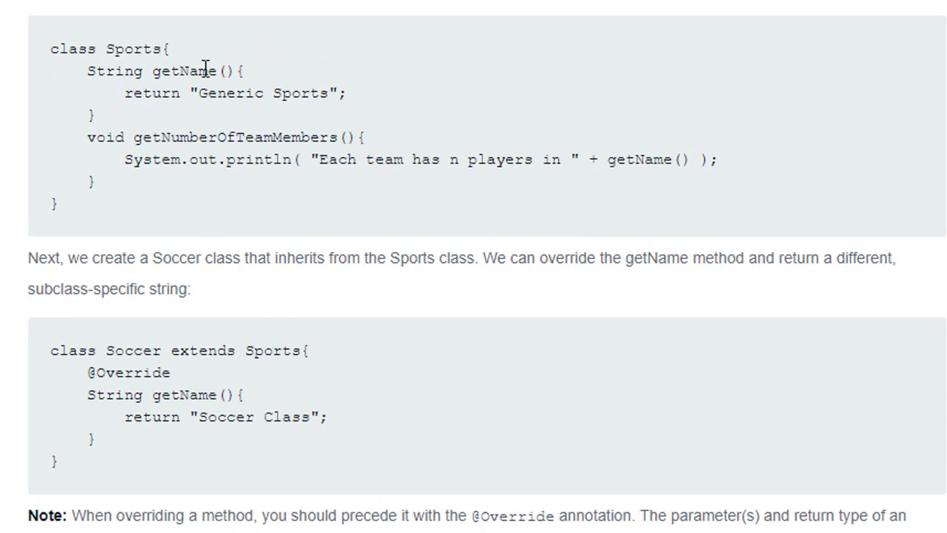
{"action": "mouse_move", "coordinate": [233, 168]}
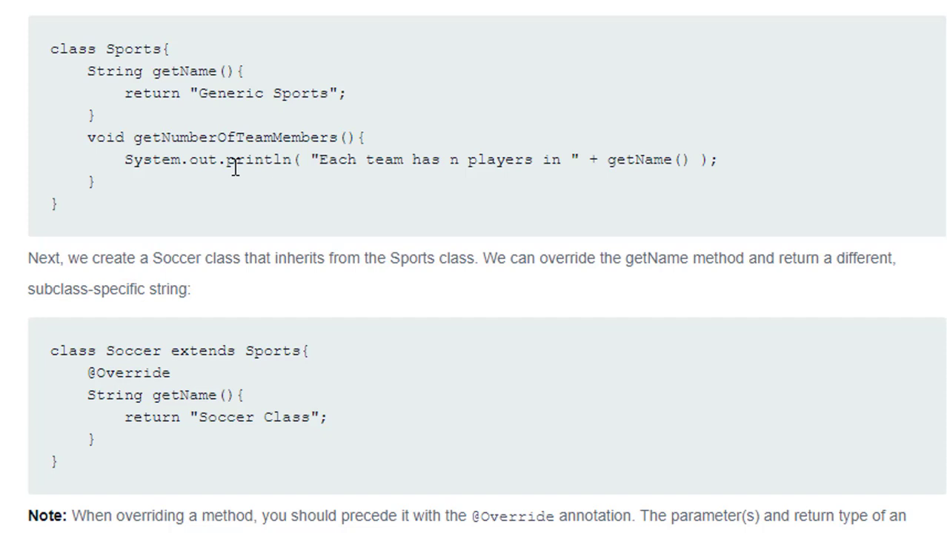
{"action": "mouse_move", "coordinate": [186, 405]}
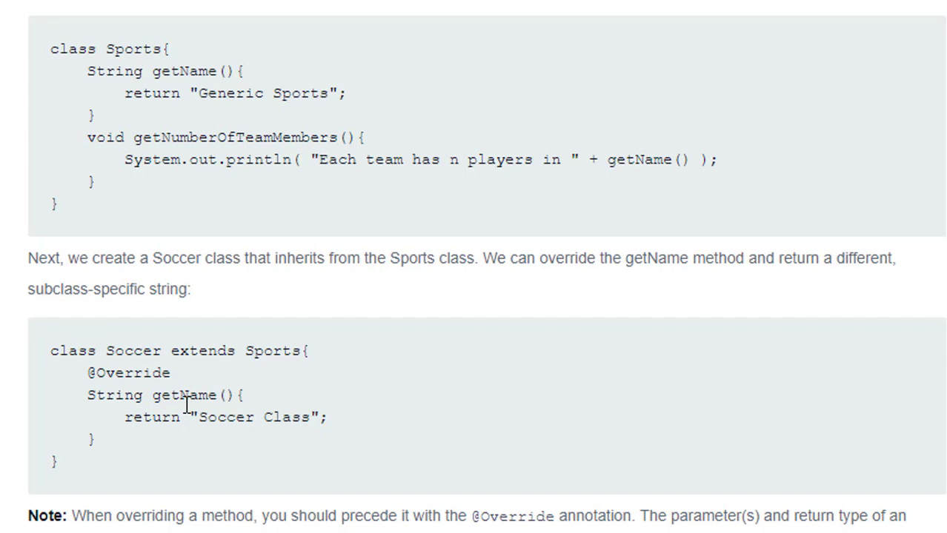
{"action": "scroll", "scroll_direction": "down", "scroll_amount": 3}
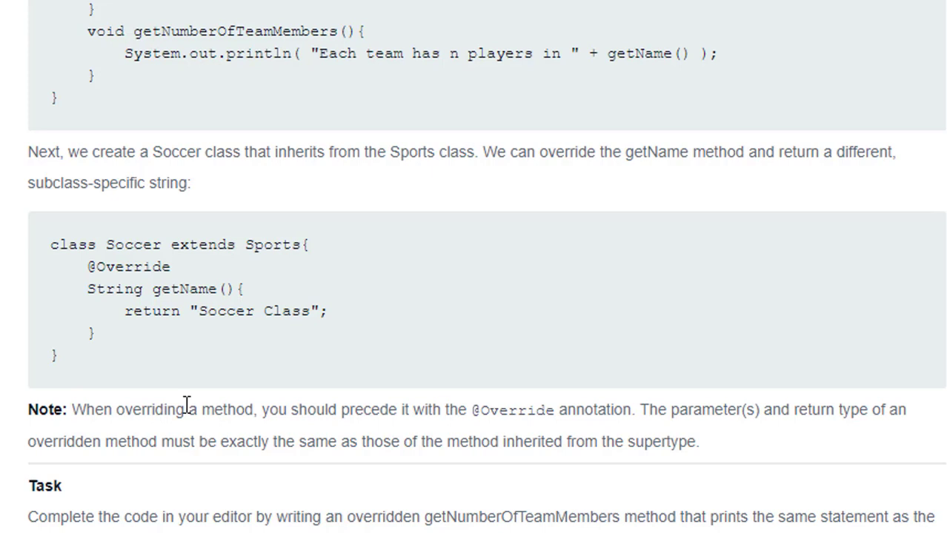
{"action": "scroll", "scroll_direction": "down", "scroll_amount": 3}
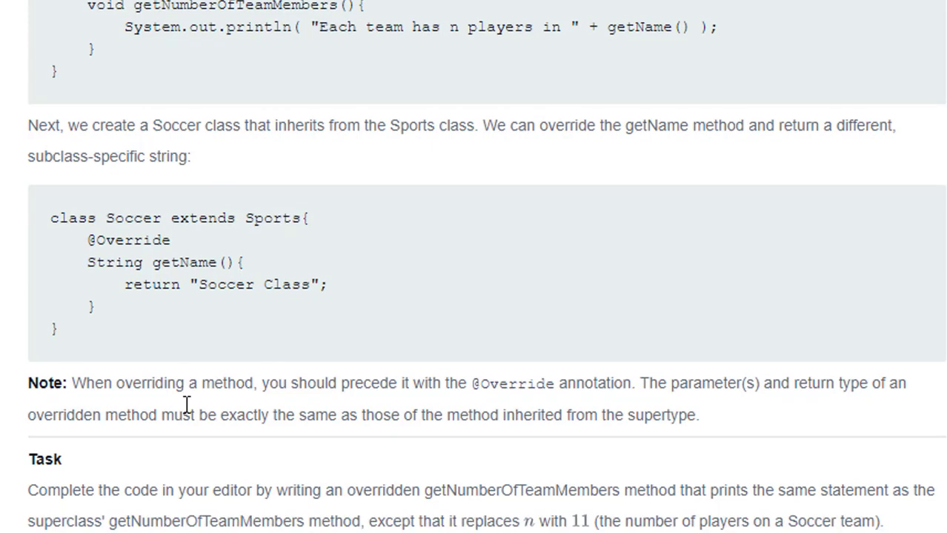
{"action": "scroll", "scroll_direction": "down", "scroll_amount": 3}
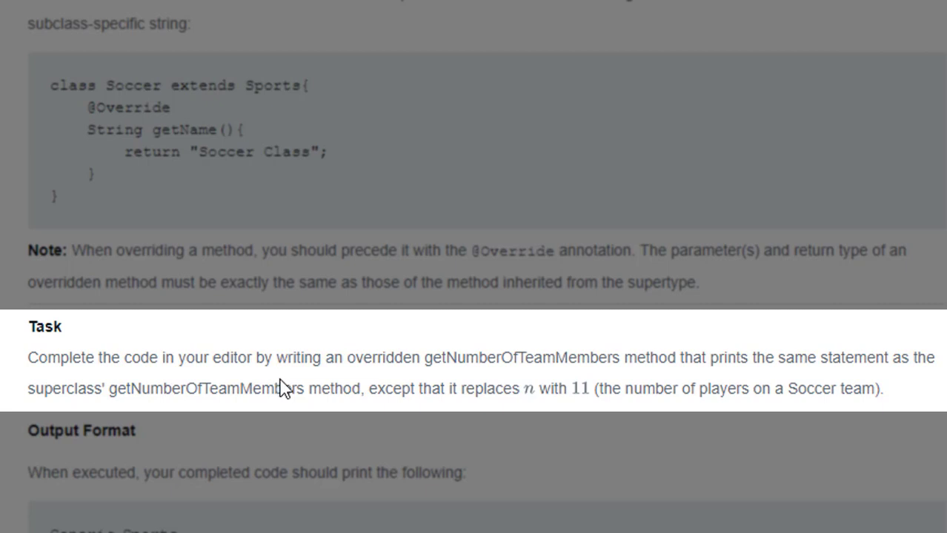
{"action": "mouse_move", "coordinate": [757, 359]}
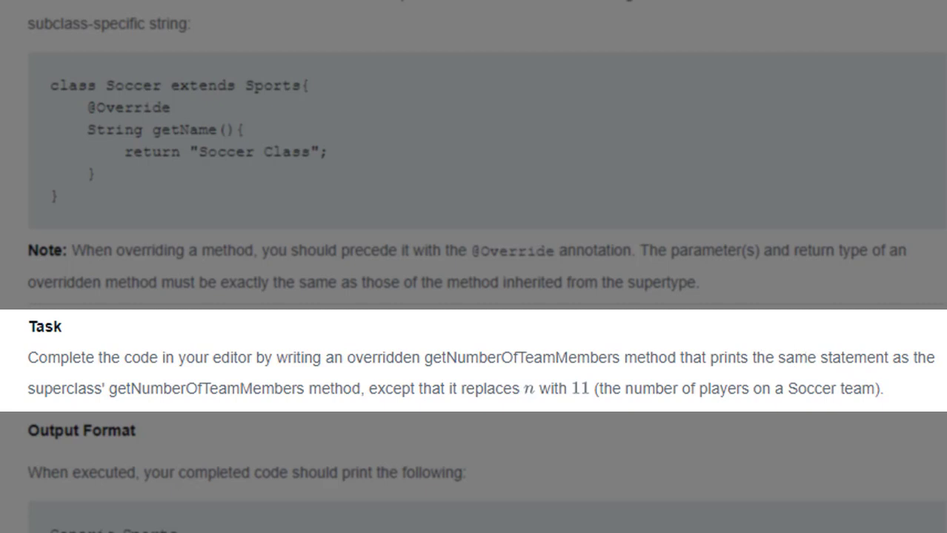
{"action": "mouse_move", "coordinate": [170, 426]}
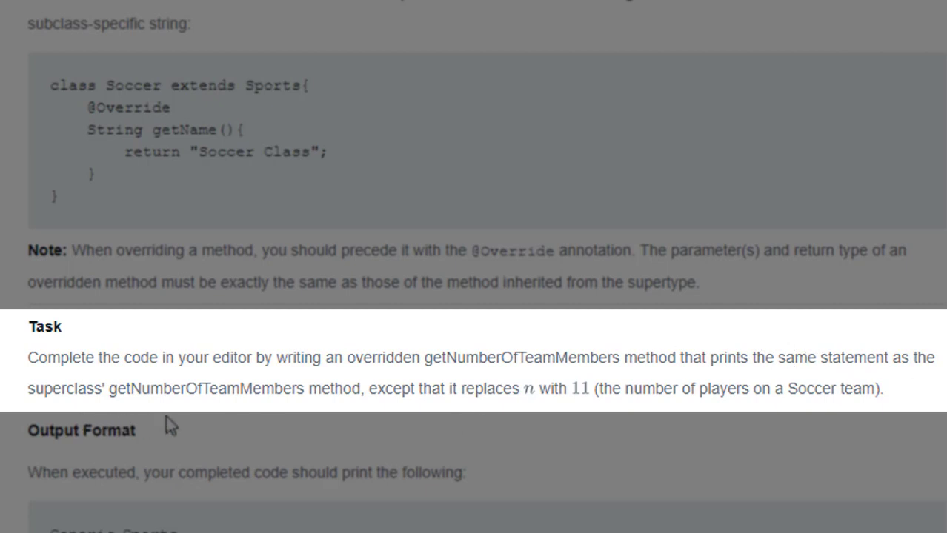
{"action": "mouse_move", "coordinate": [392, 396]}
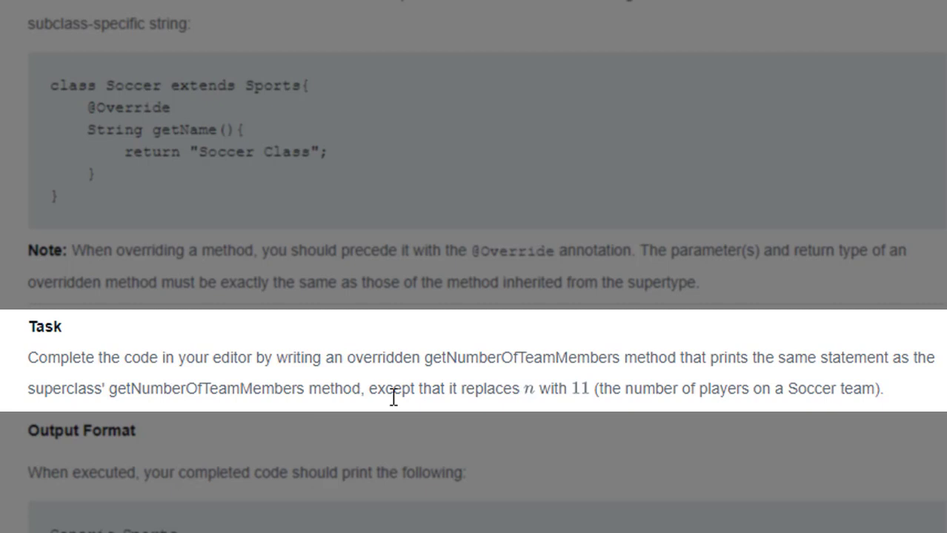
{"action": "mouse_move", "coordinate": [576, 399]}
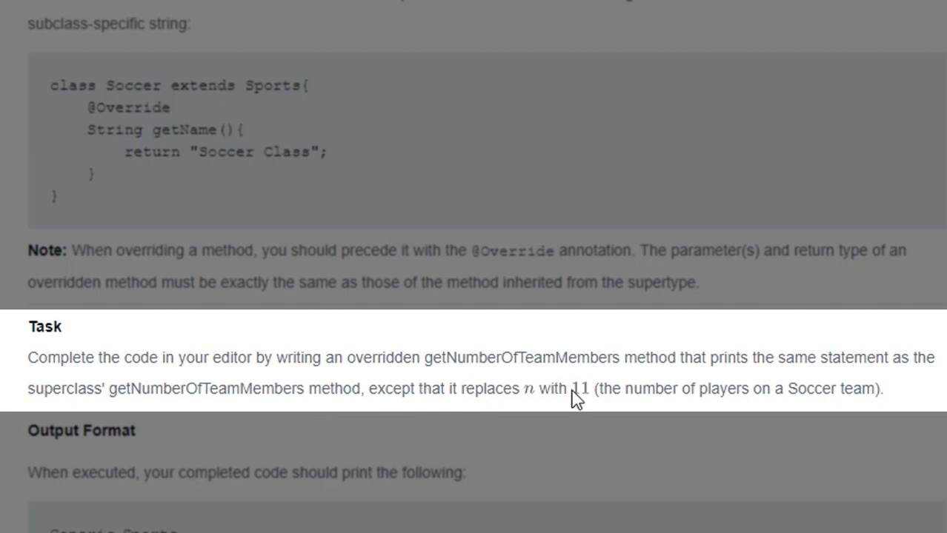
{"action": "scroll", "scroll_direction": "up", "scroll_amount": 3}
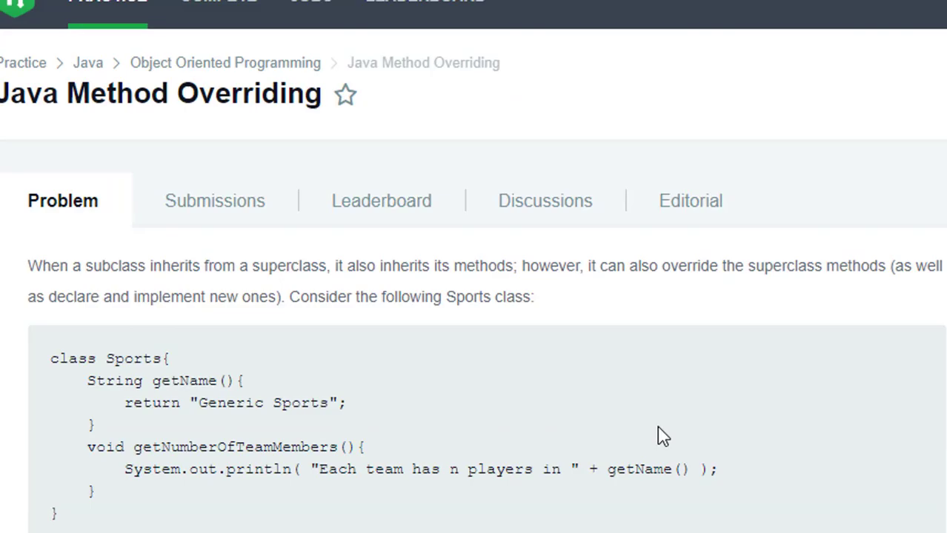
{"action": "scroll", "scroll_direction": "down", "scroll_amount": 3}
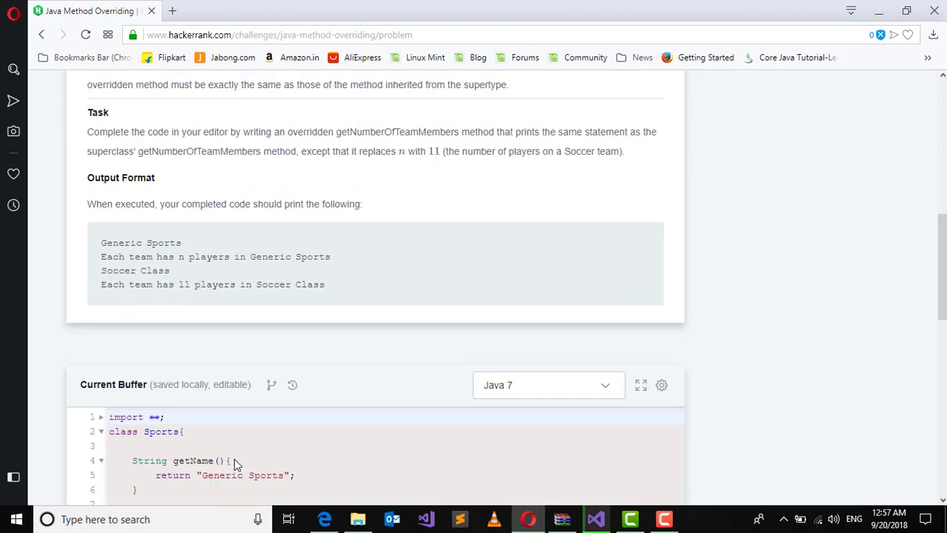
{"action": "mouse_move", "coordinate": [373, 269]}
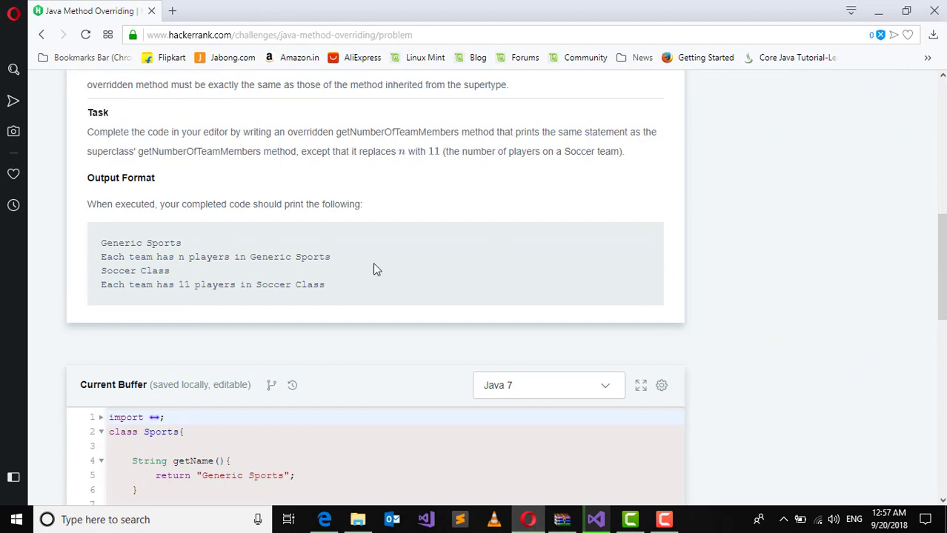
{"action": "scroll", "scroll_direction": "up", "scroll_amount": 3}
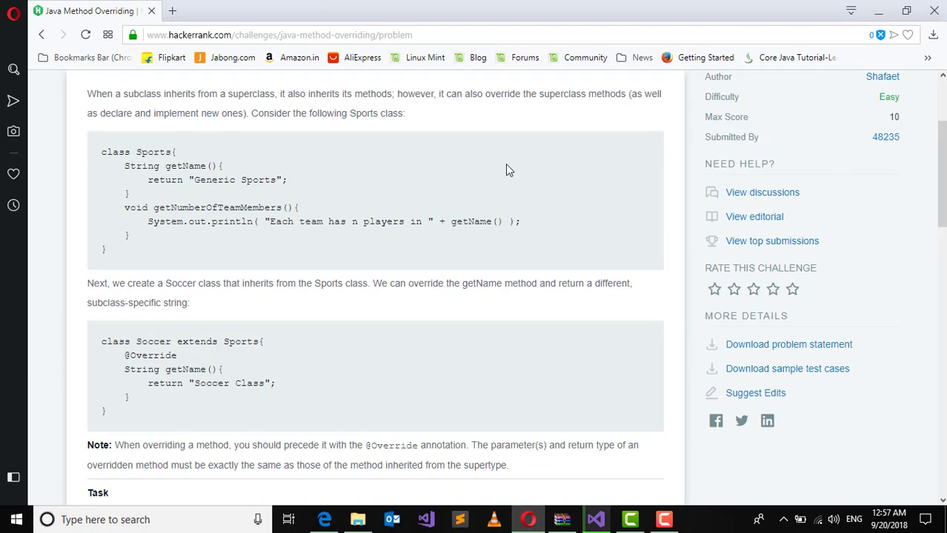
{"action": "scroll", "scroll_direction": "up", "scroll_amount": 3}
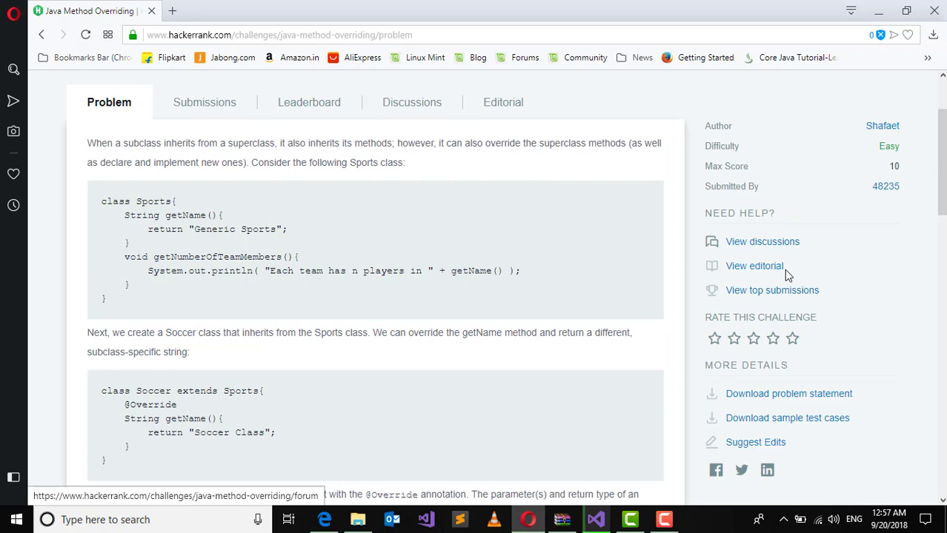
{"action": "scroll", "scroll_direction": "down", "scroll_amount": 3}
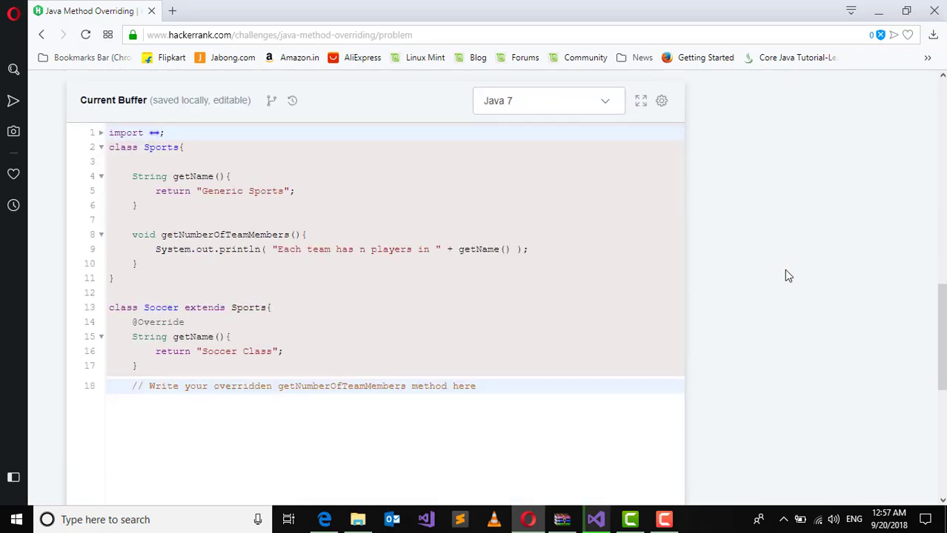
- Delete the '// Write your overridden…' placeholder comment on line 18
{"action": "scroll", "scroll_direction": "down", "scroll_amount": 3}
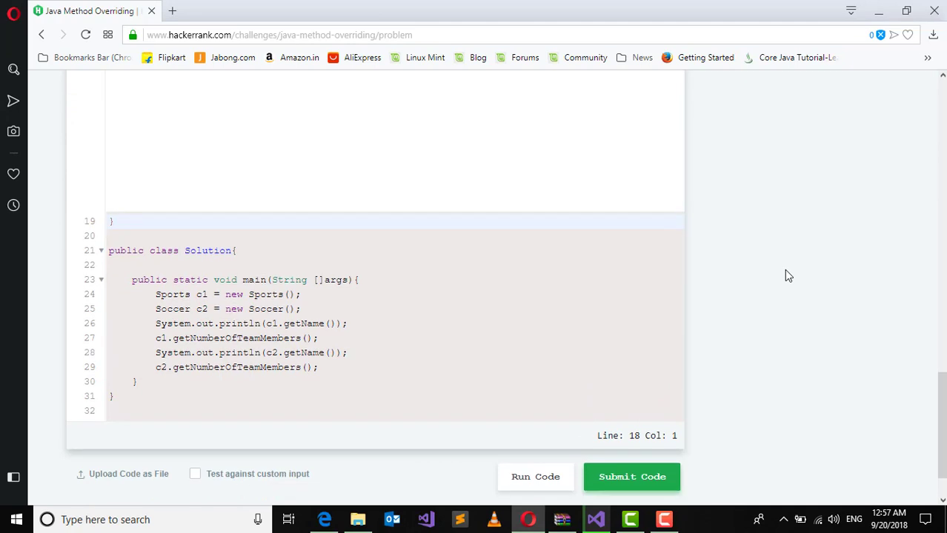
{"action": "scroll", "scroll_direction": "up", "scroll_amount": 3}
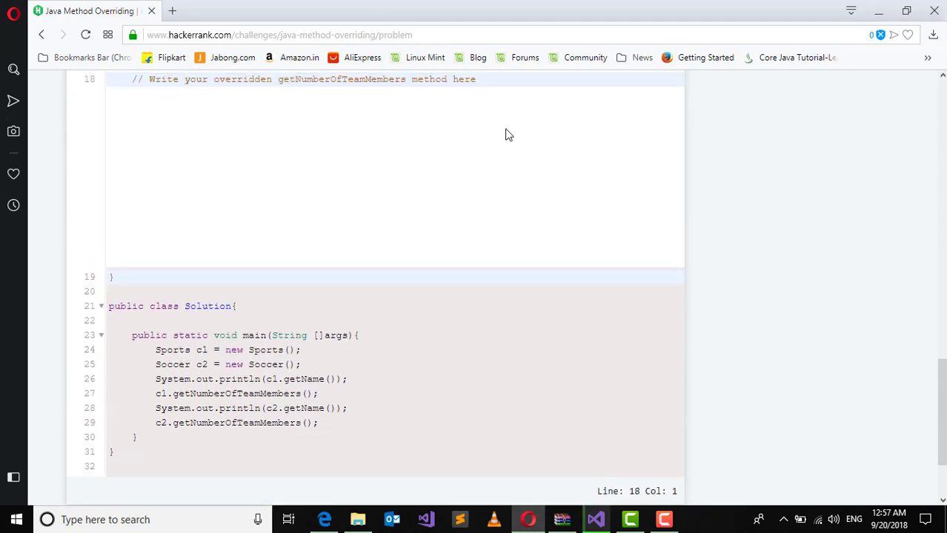
{"action": "left_click", "coordinate": [485, 79]}
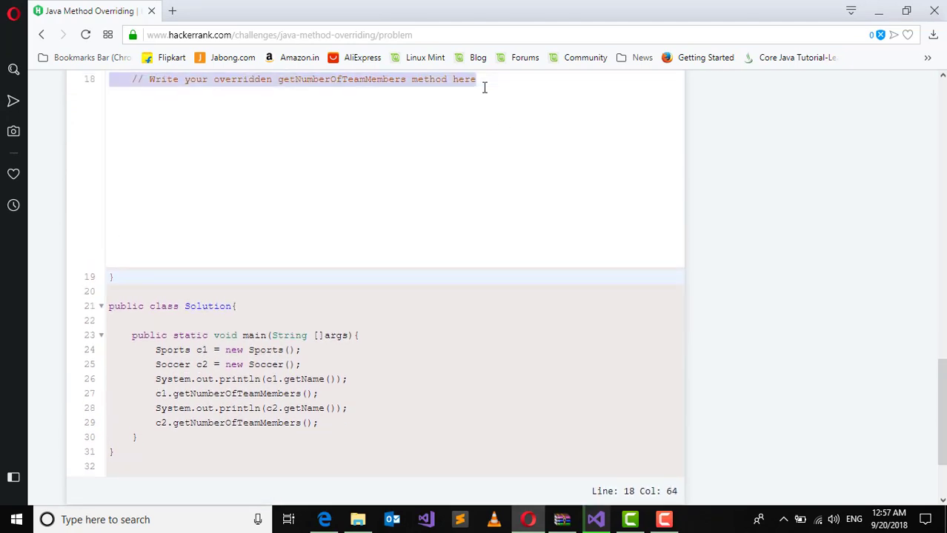
{"action": "key", "text": "Delete"}
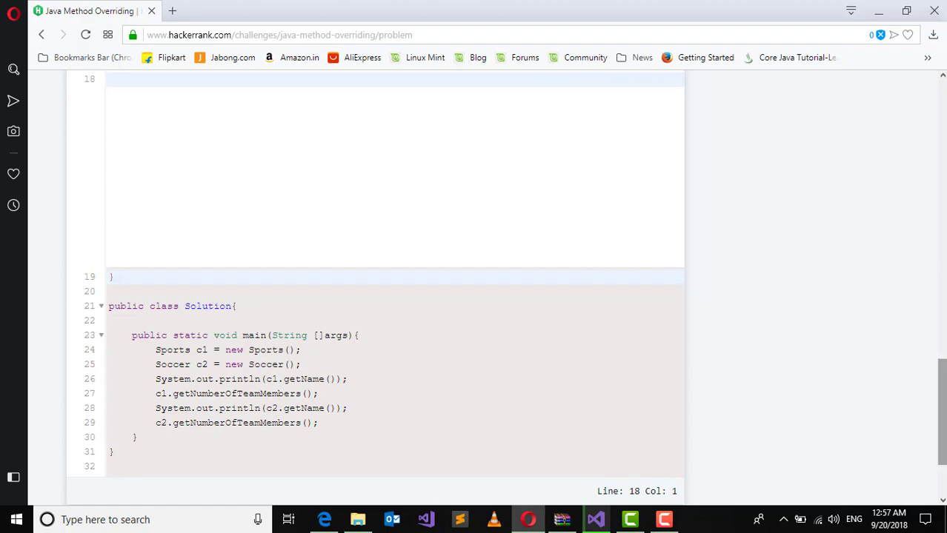
{"action": "scroll", "scroll_direction": "up", "scroll_amount": 3}
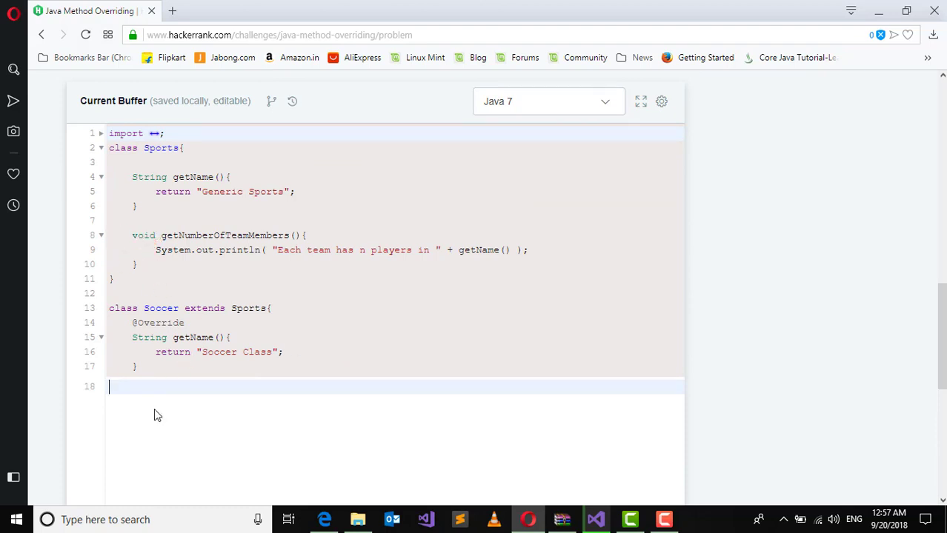
{"action": "mouse_move", "coordinate": [150, 394]}
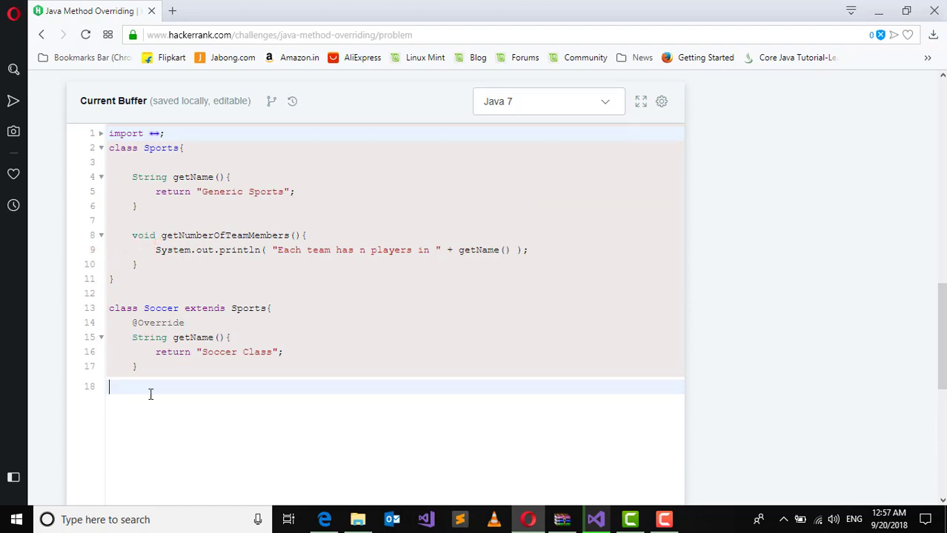
{"action": "type", "text": "@O"}
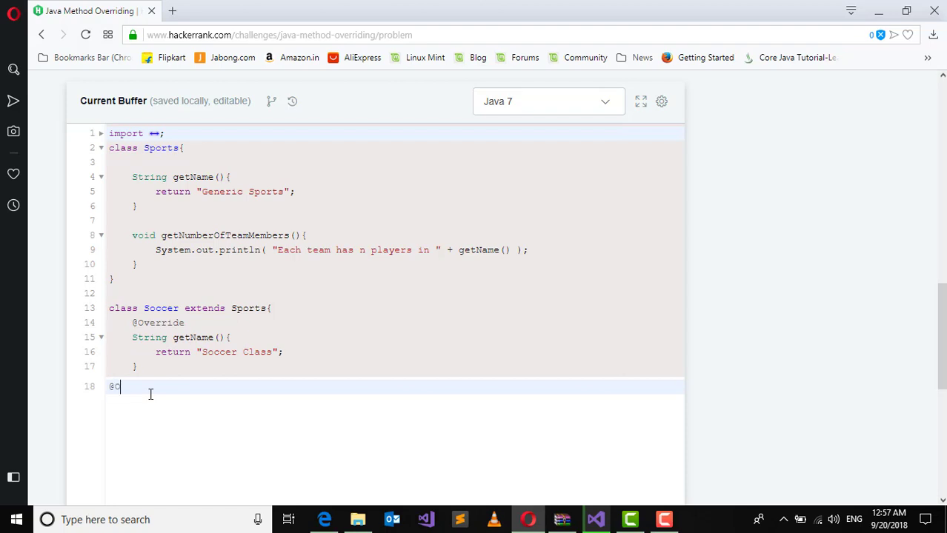
{"action": "type", "text": "Over"}
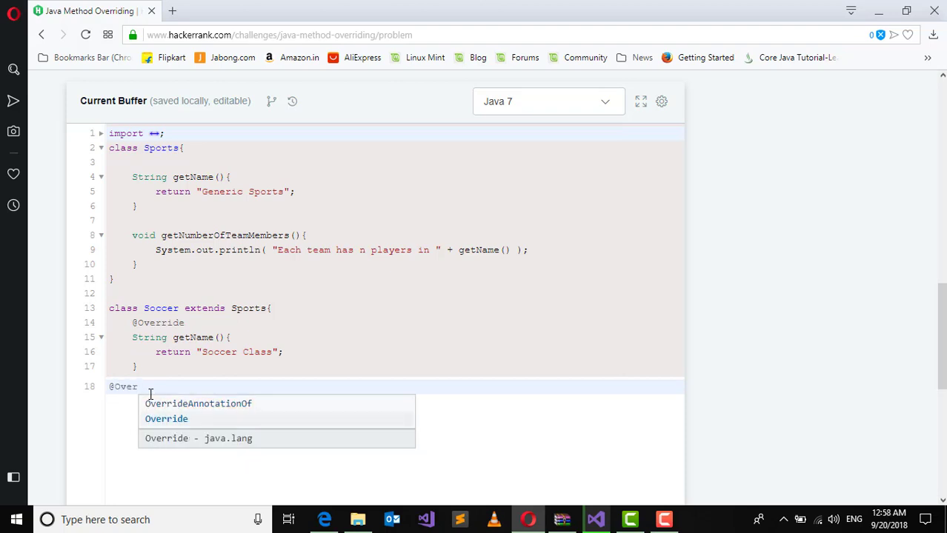
{"action": "left_click", "coordinate": [166, 418]}
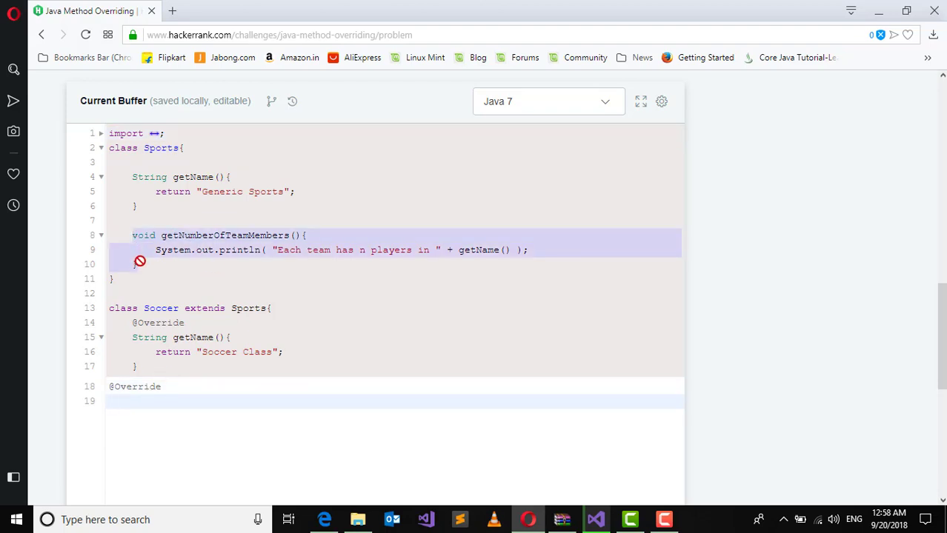
{"action": "mouse_move", "coordinate": [155, 361]}
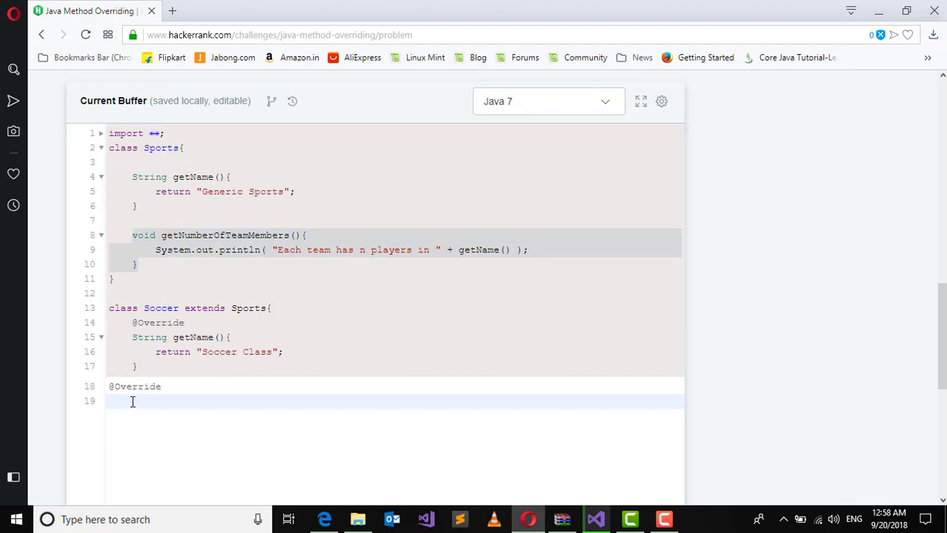
{"action": "type", "text": "void getNumberOfTeamMembers(){"}
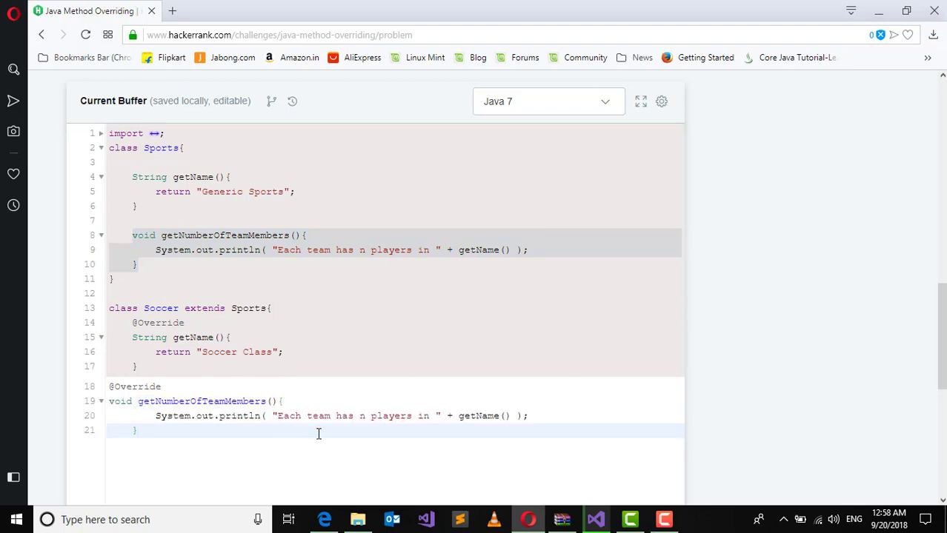
{"action": "left_click", "coordinate": [364, 415]}
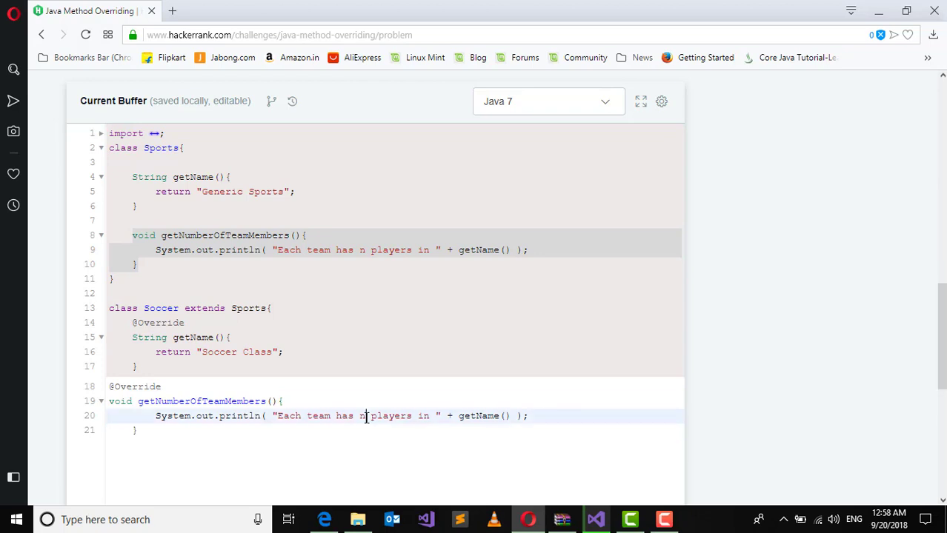
{"action": "type", "text": "11"}
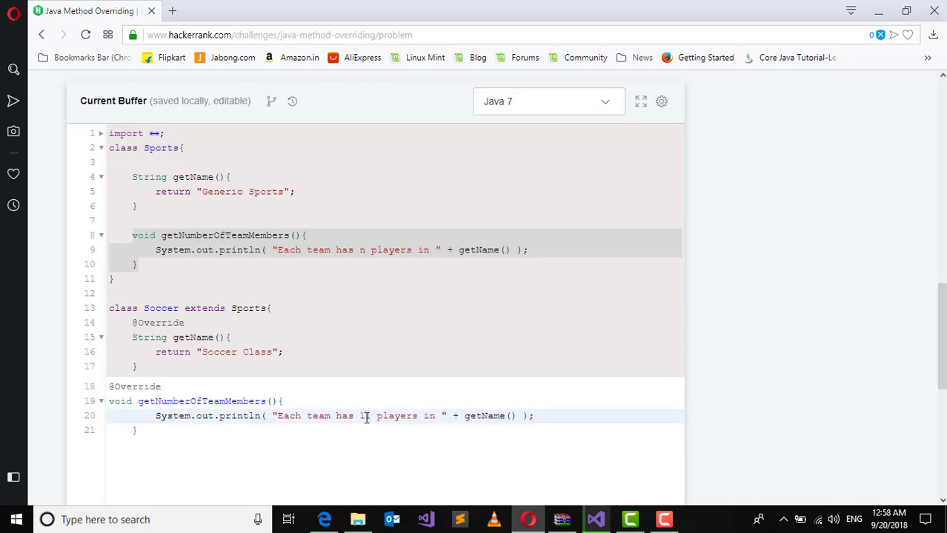
{"action": "scroll", "scroll_direction": "down", "scroll_amount": 3}
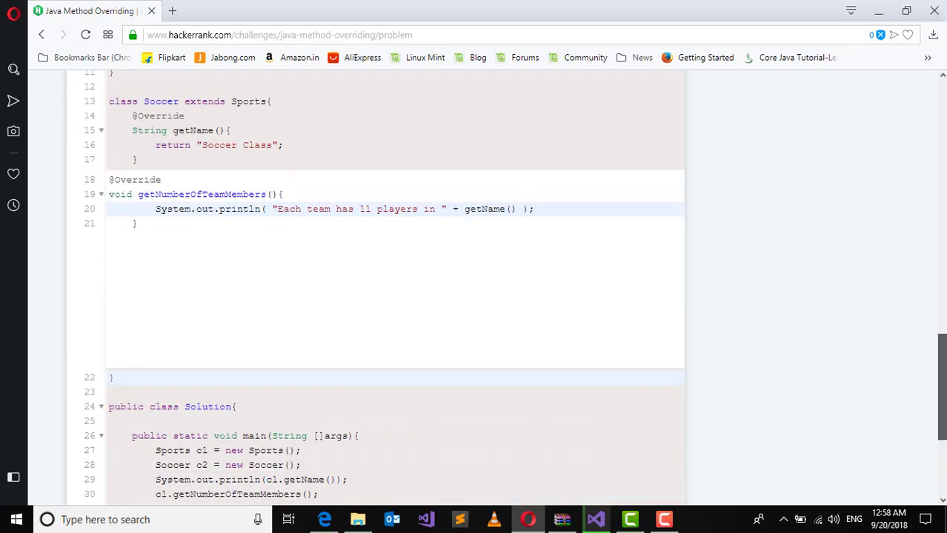
{"action": "scroll", "scroll_direction": "down", "scroll_amount": 3}
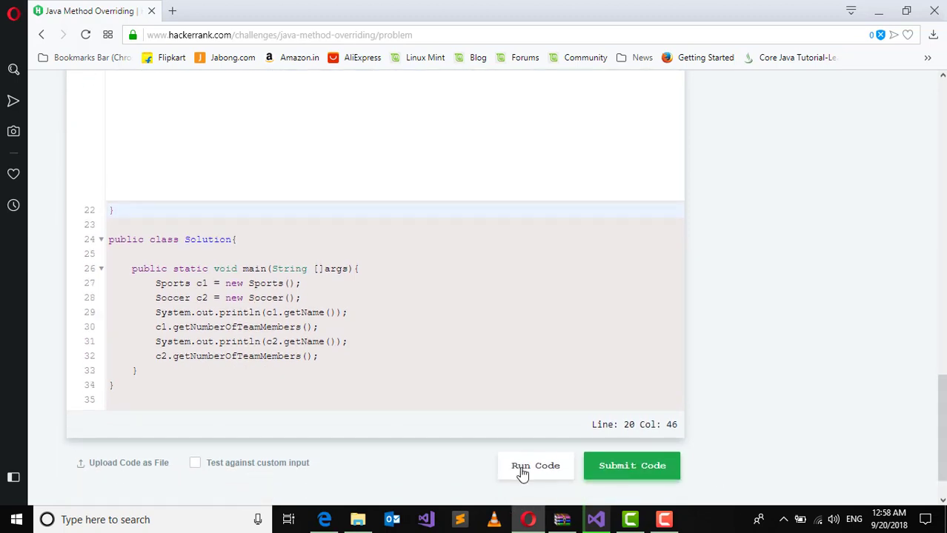
- Run the code against the sample test case, then submit the solution
{"action": "left_click", "coordinate": [535, 466]}
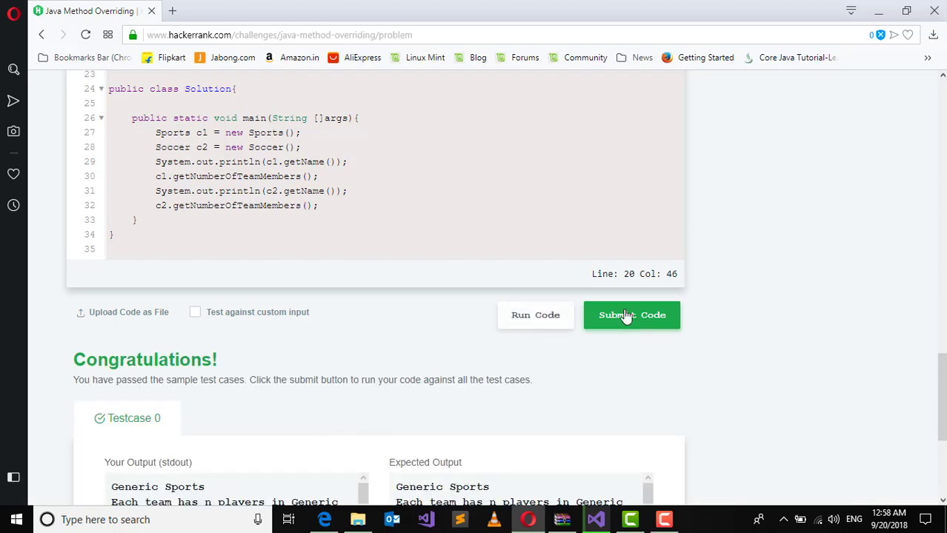
{"action": "left_click", "coordinate": [631, 315]}
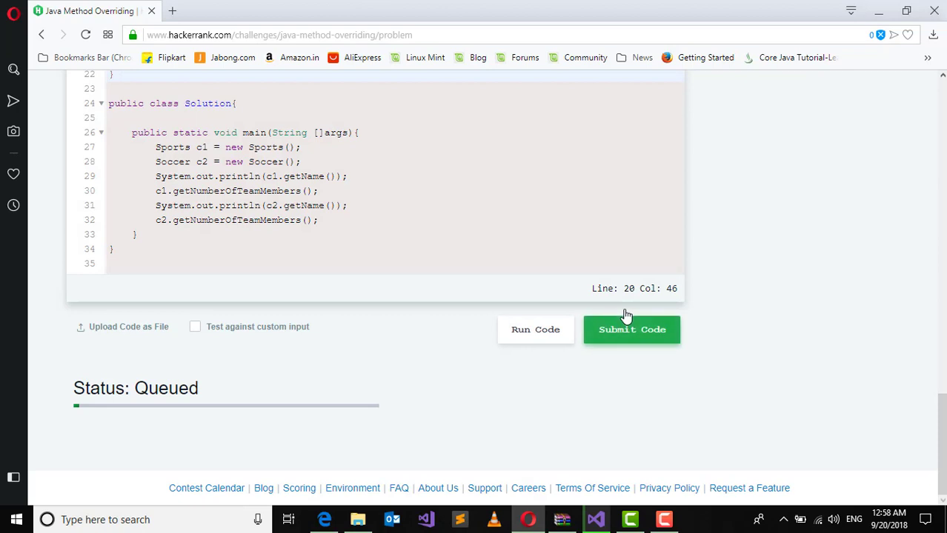
{"action": "left_click", "coordinate": [631, 330]}
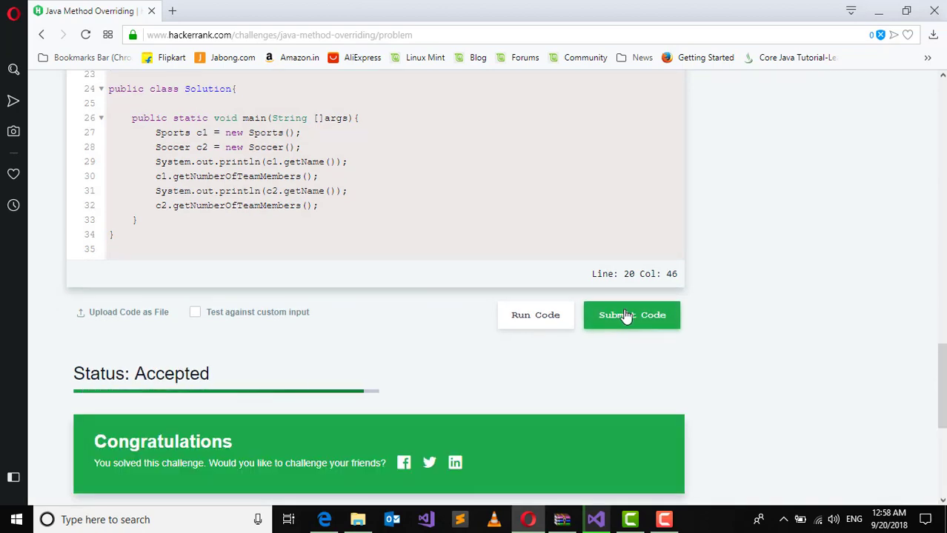